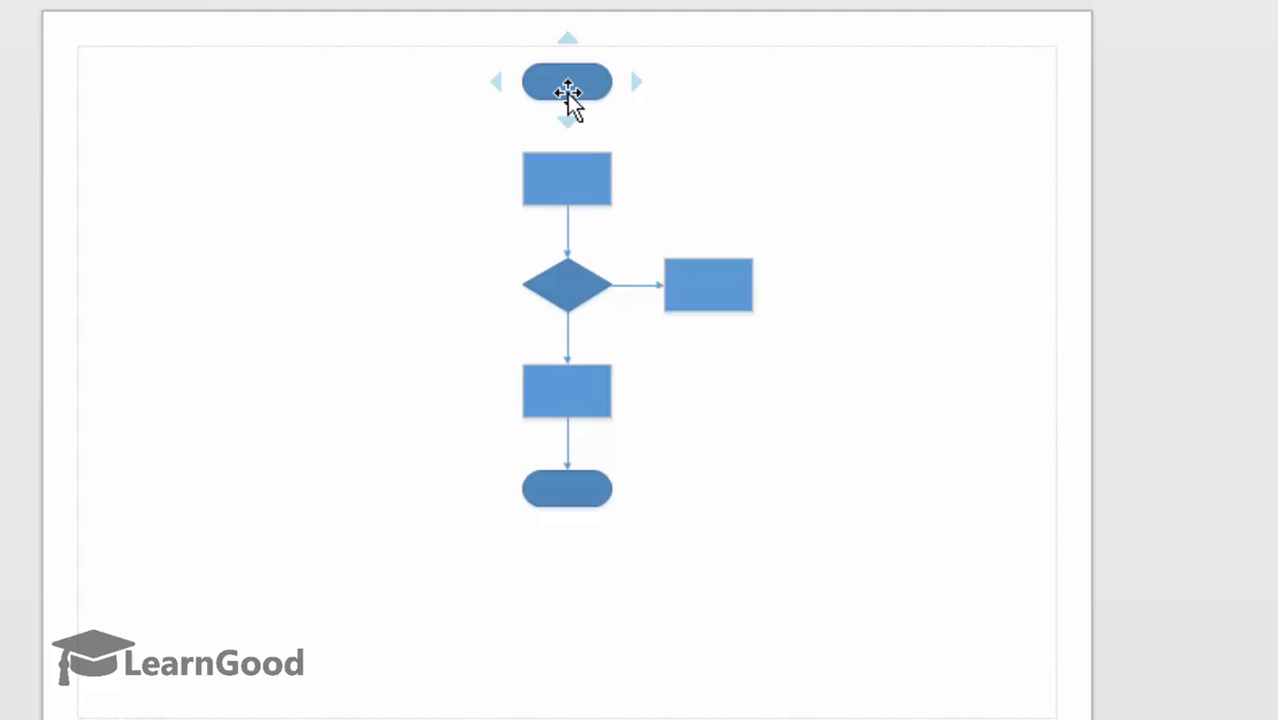
# Deselect the start shape, then bring up its right-click shortcut options
pyautogui.click(568, 122)
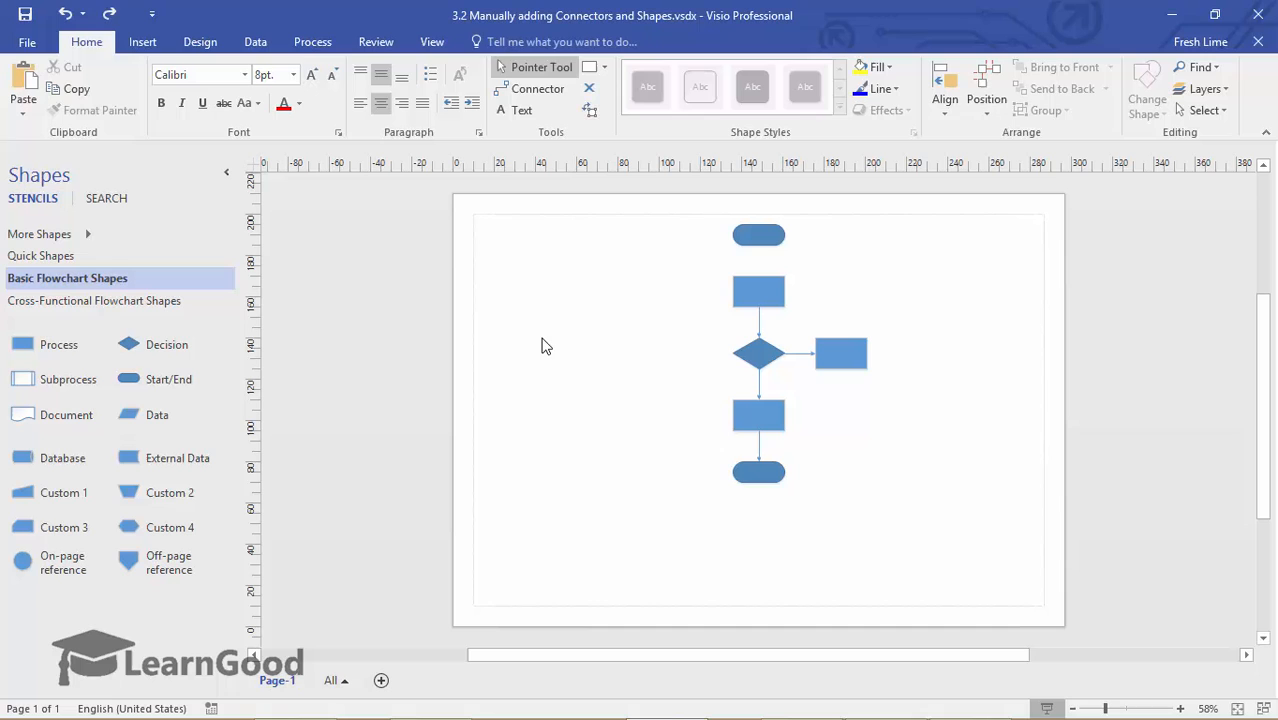
pyautogui.rightClick(758, 236)
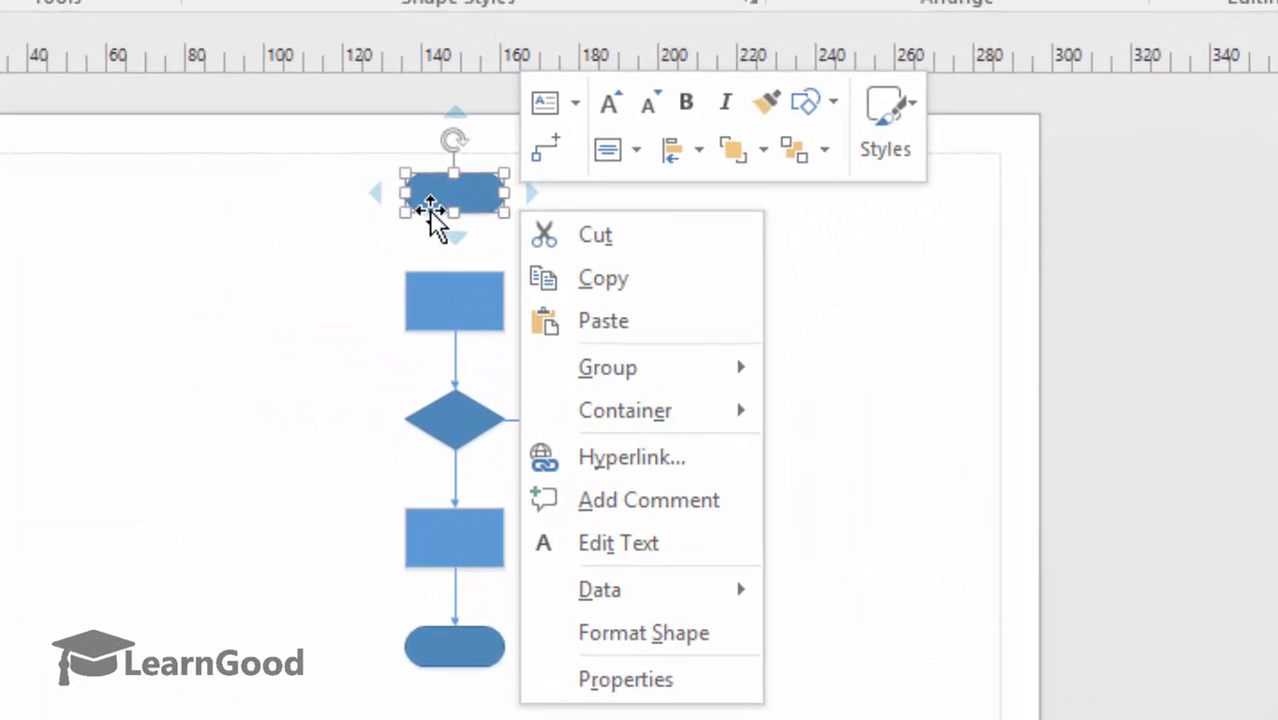
pyautogui.moveTo(500, 218)
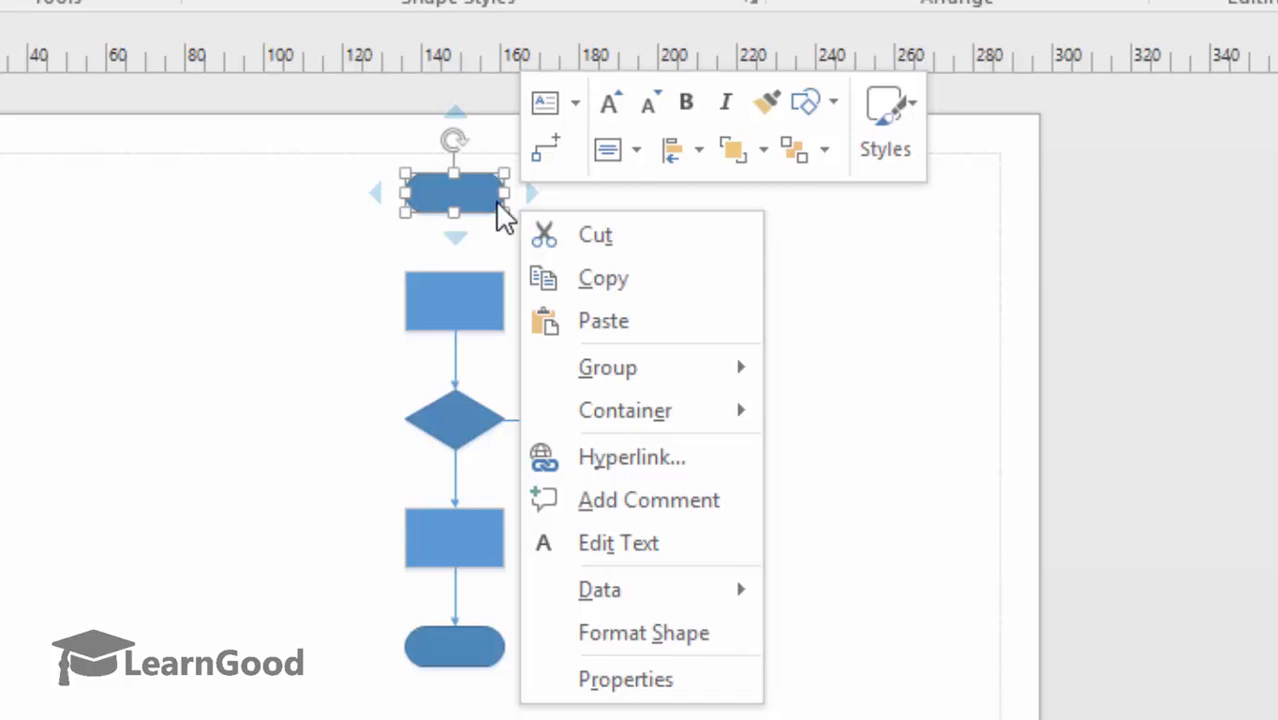
pyautogui.moveTo(572, 164)
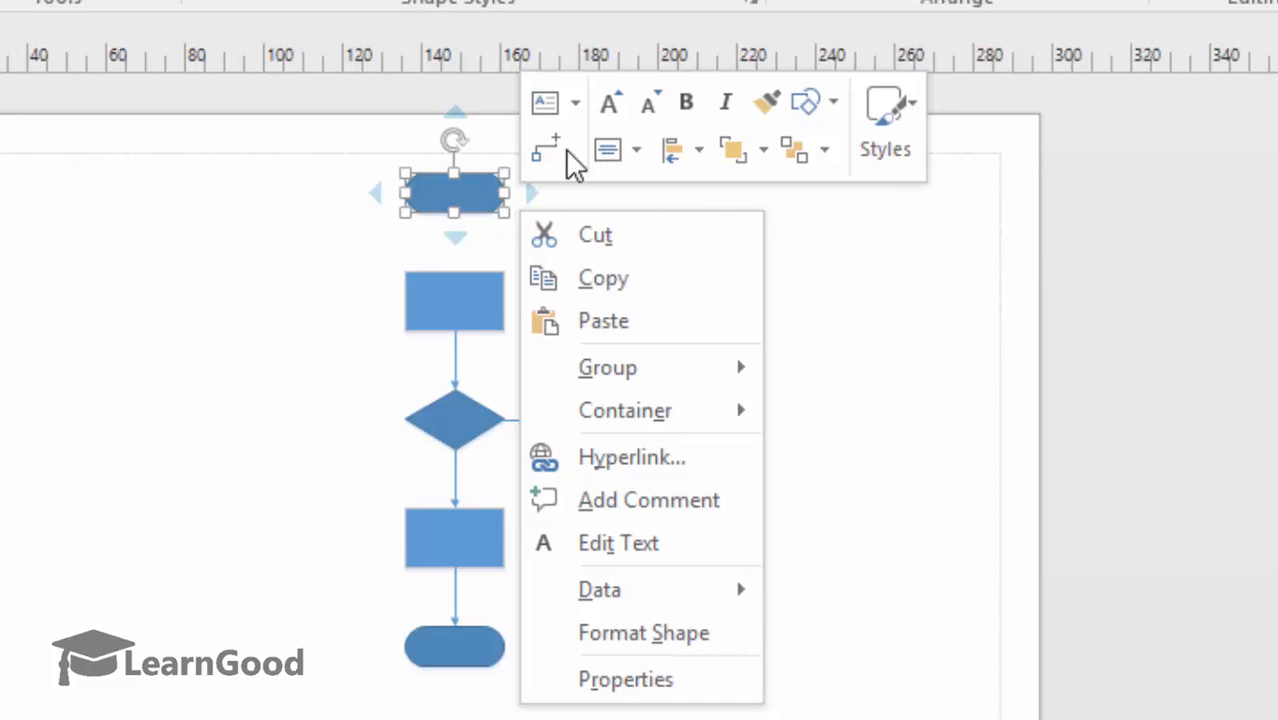
pyautogui.moveTo(546, 148)
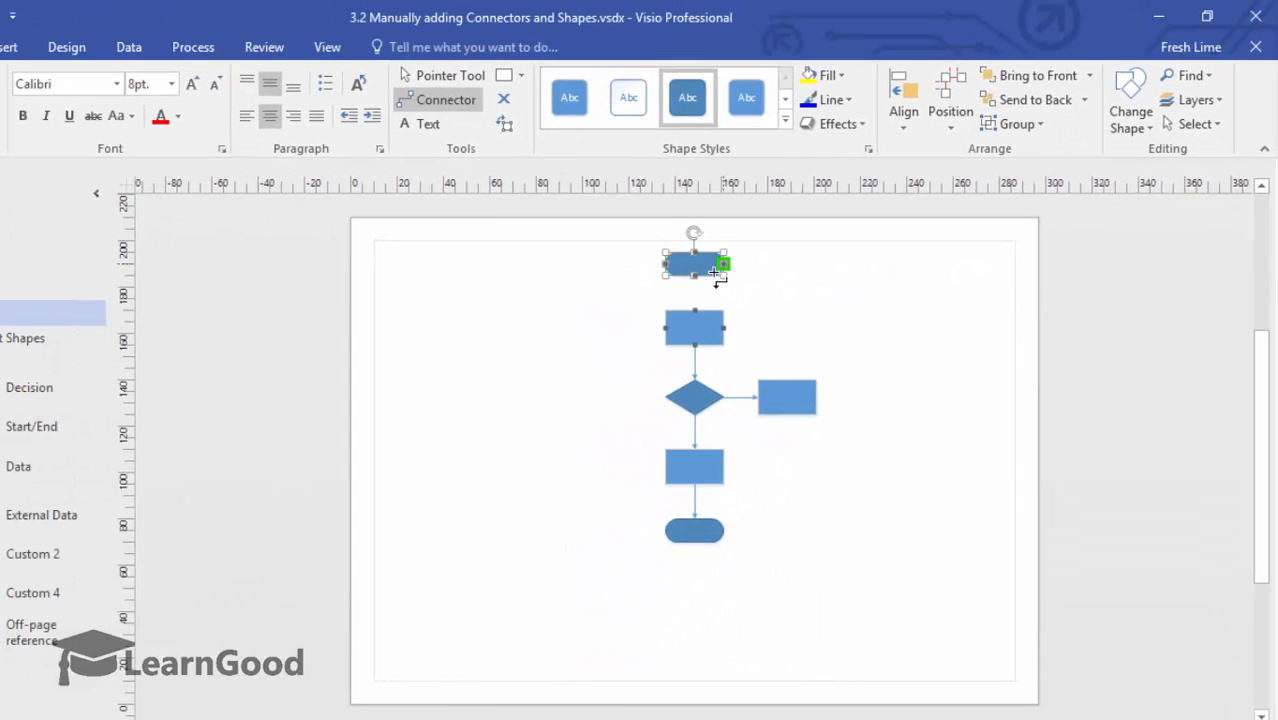
# Begin a connector arrow at the start shape toward the first Process shape
pyautogui.click(694, 264)
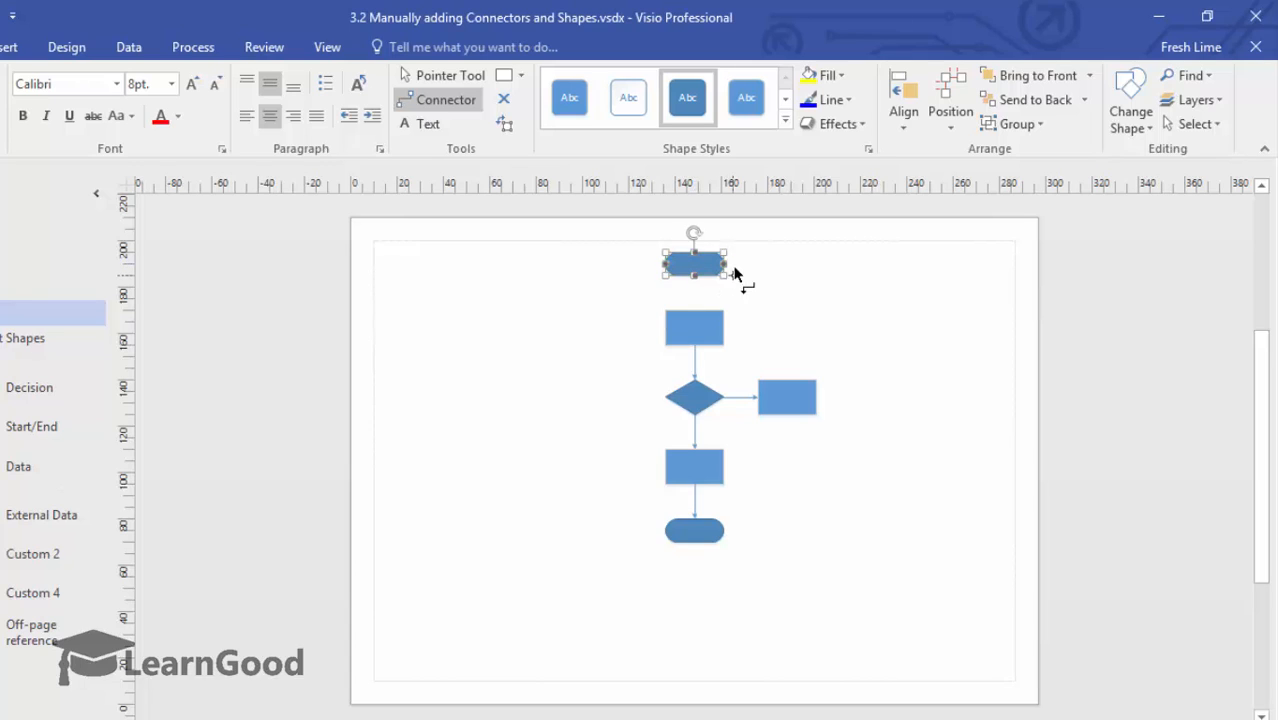
pyautogui.moveTo(696, 258)
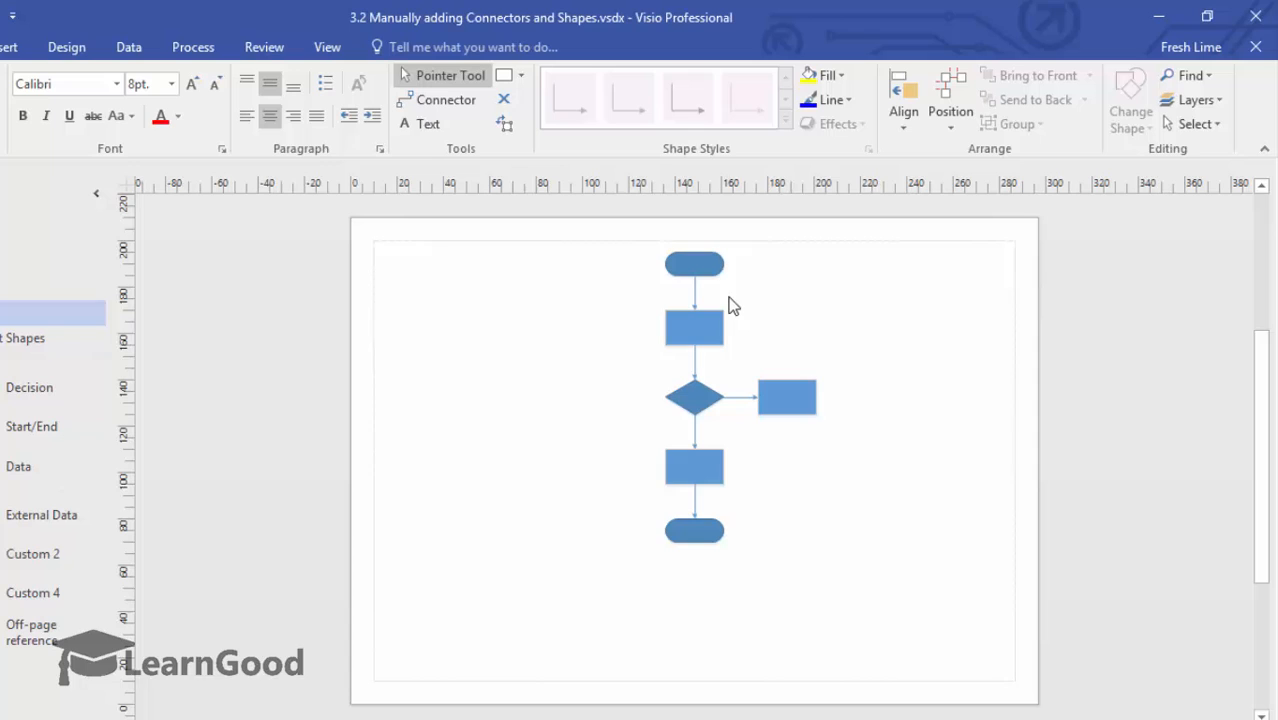
pyautogui.moveTo(702, 278)
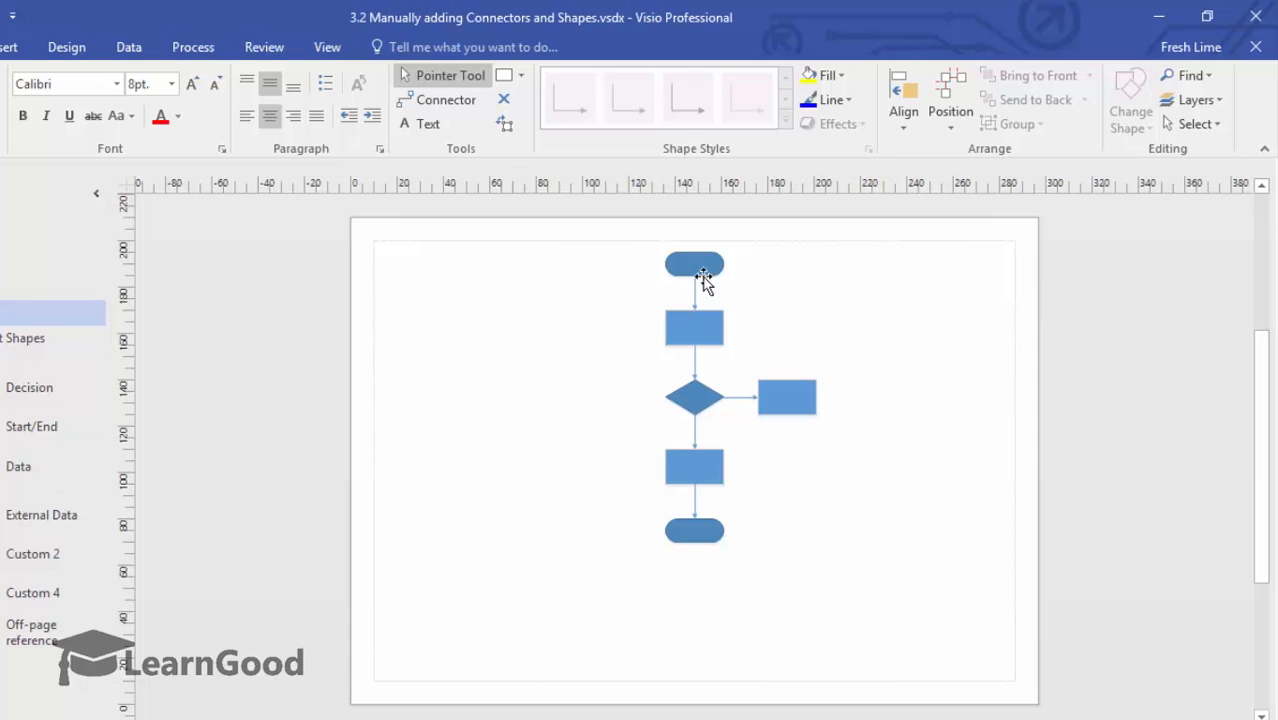
pyautogui.click(694, 290)
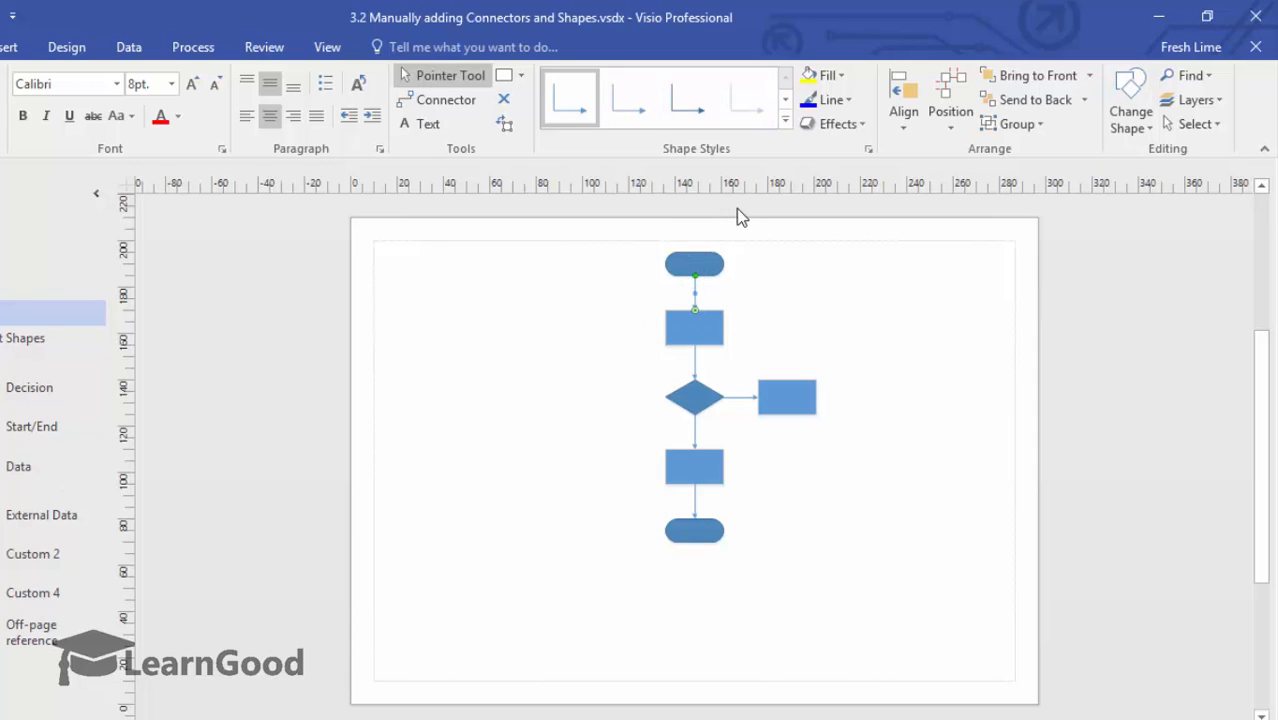
pyautogui.click(786, 124)
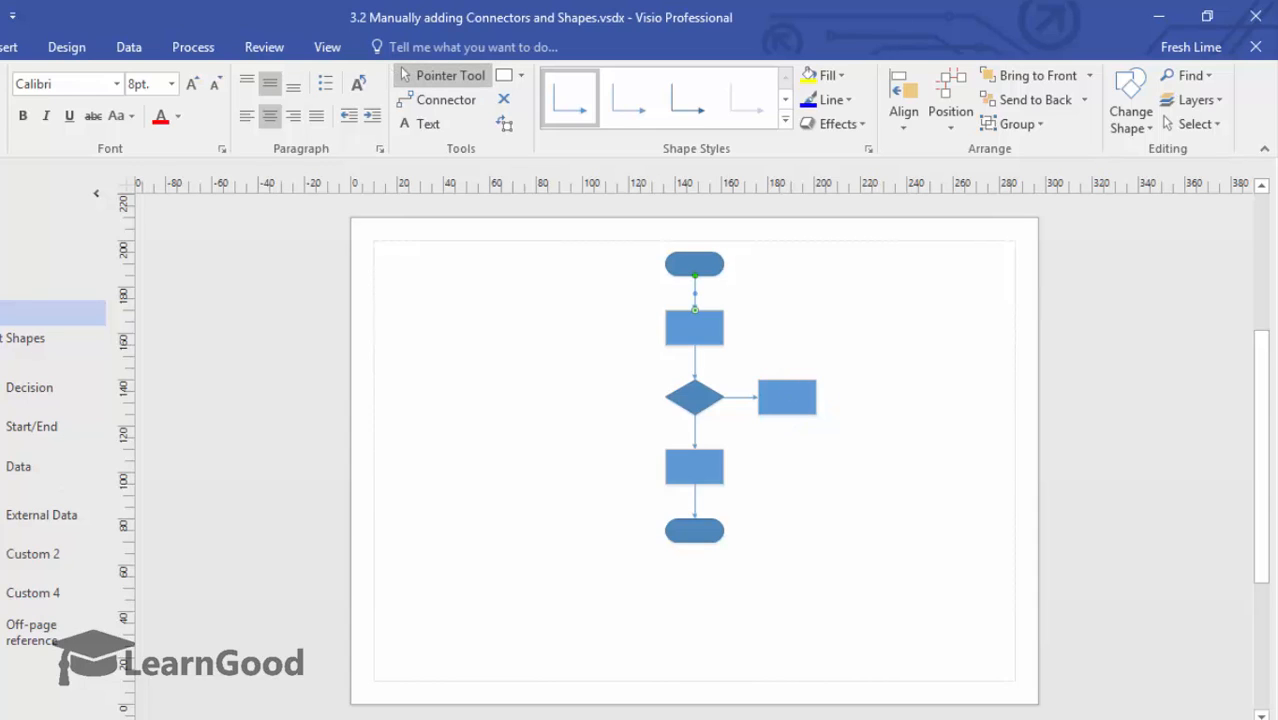
pyautogui.moveTo(460, 156)
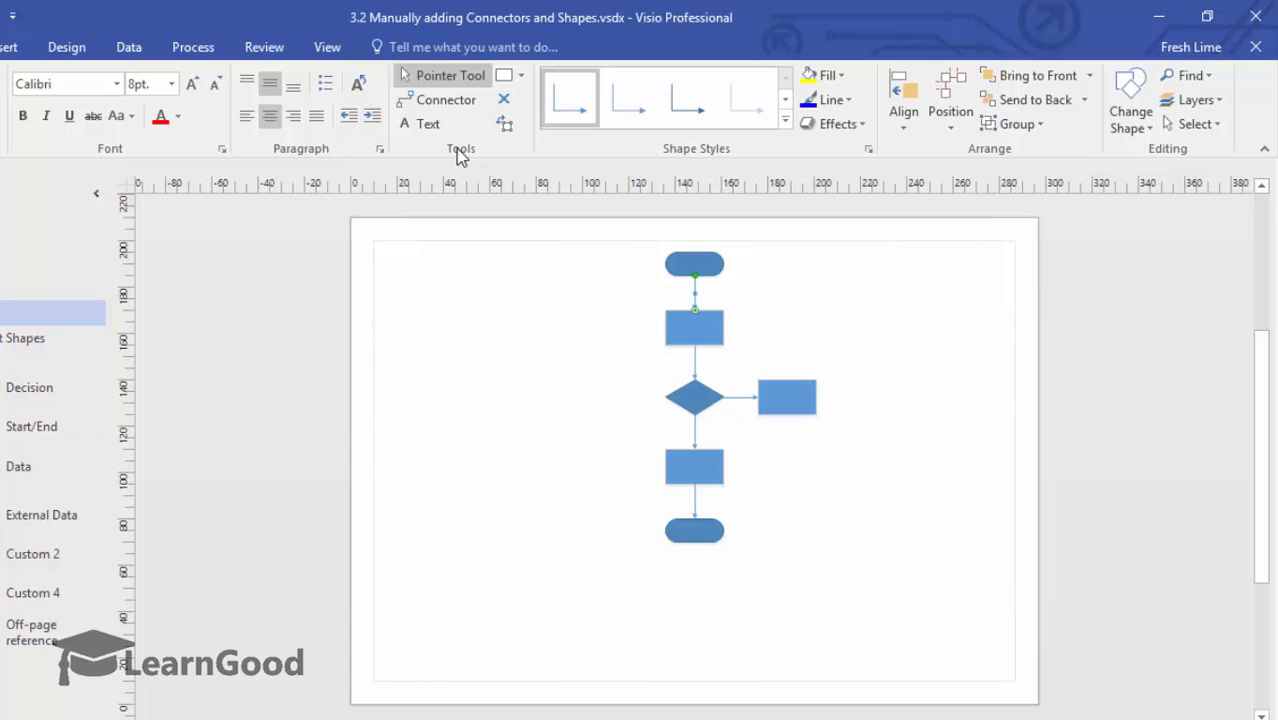
pyautogui.moveTo(444, 100)
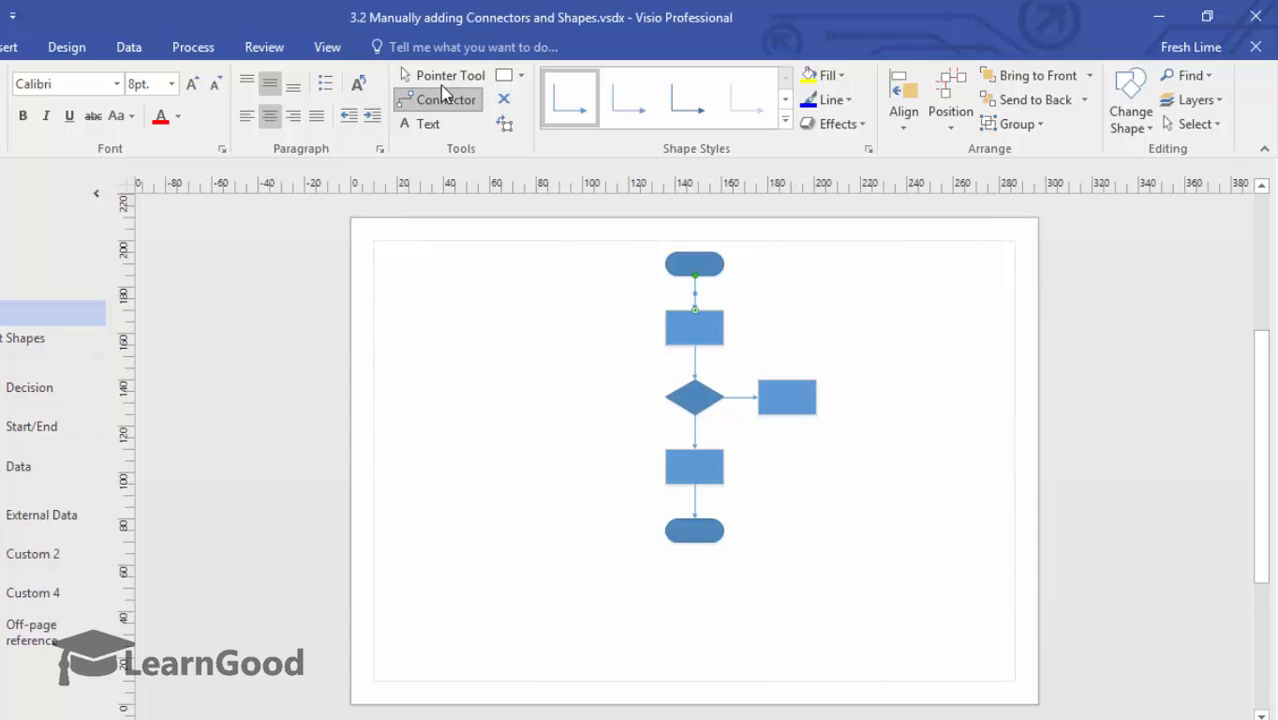
pyautogui.moveTo(444, 100)
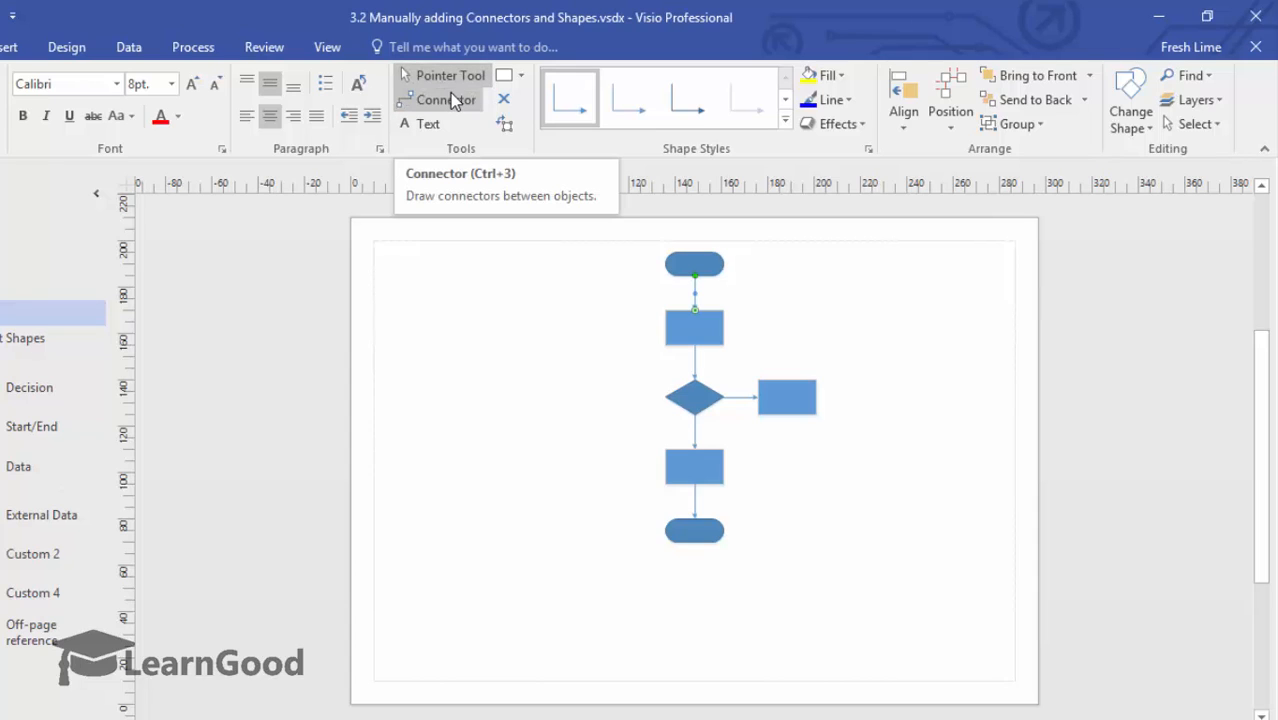
pyautogui.moveTo(452, 102)
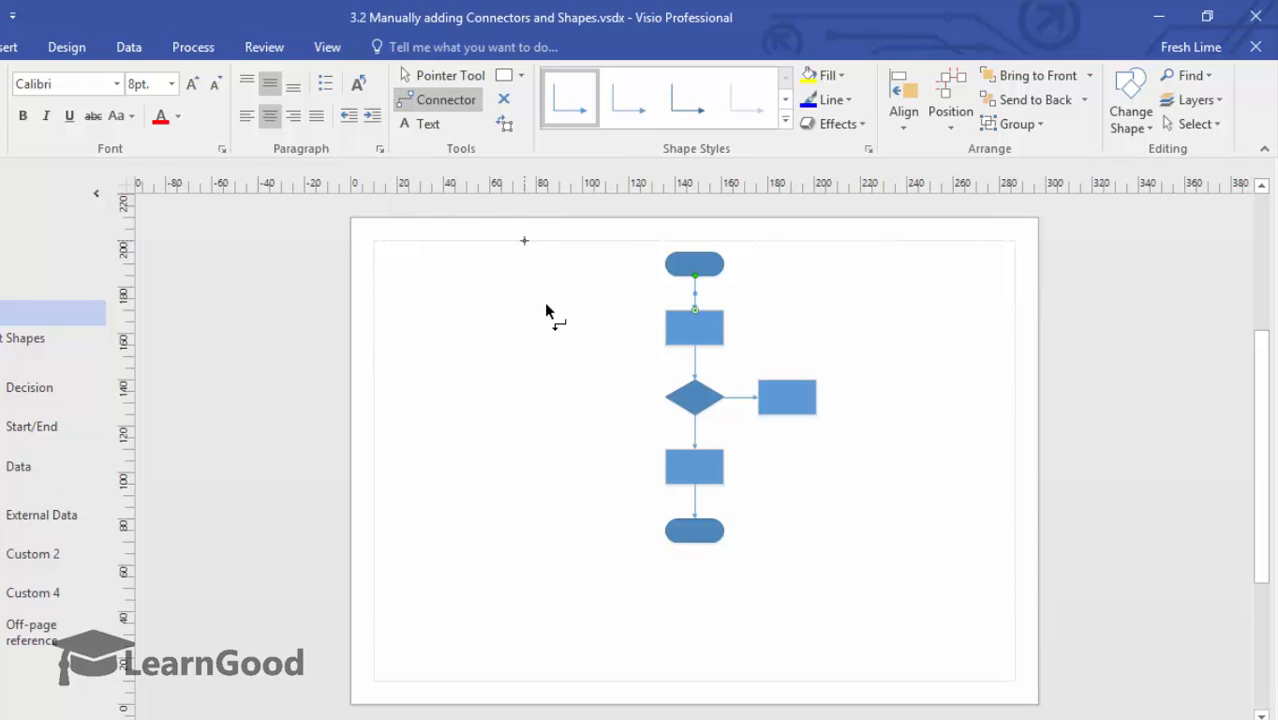
pyautogui.moveTo(558, 408)
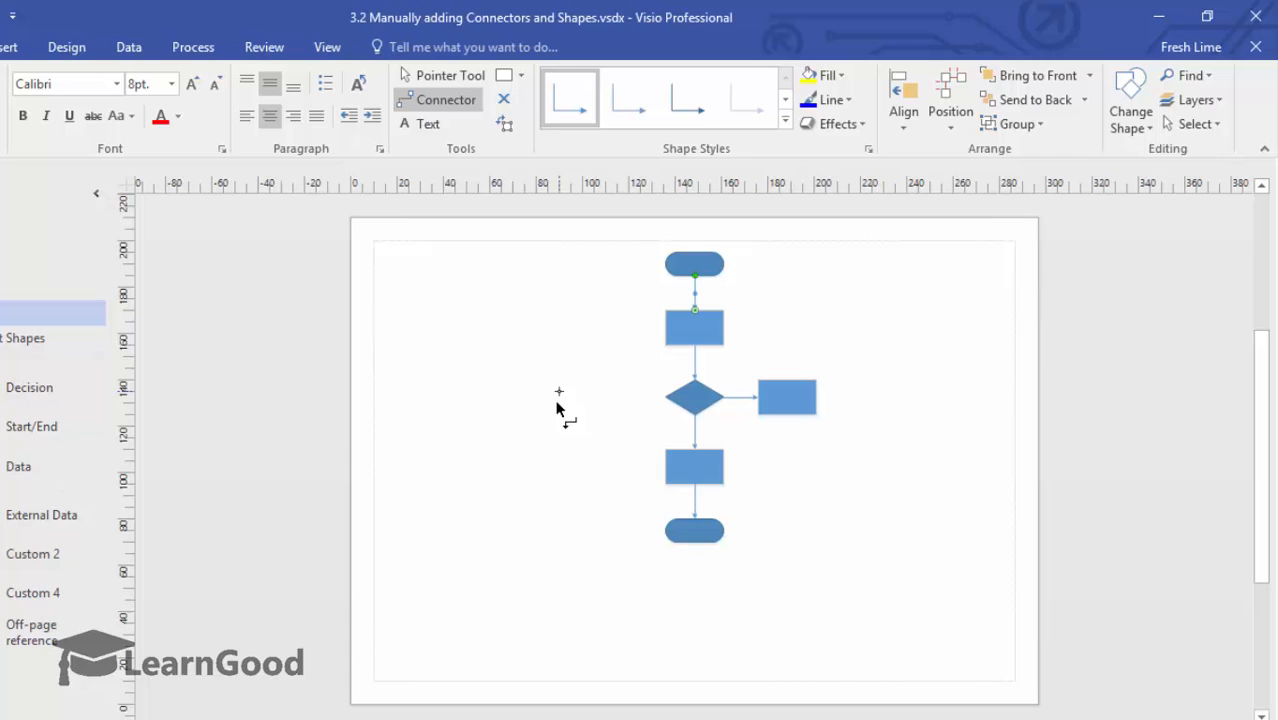
pyautogui.moveTo(552, 336)
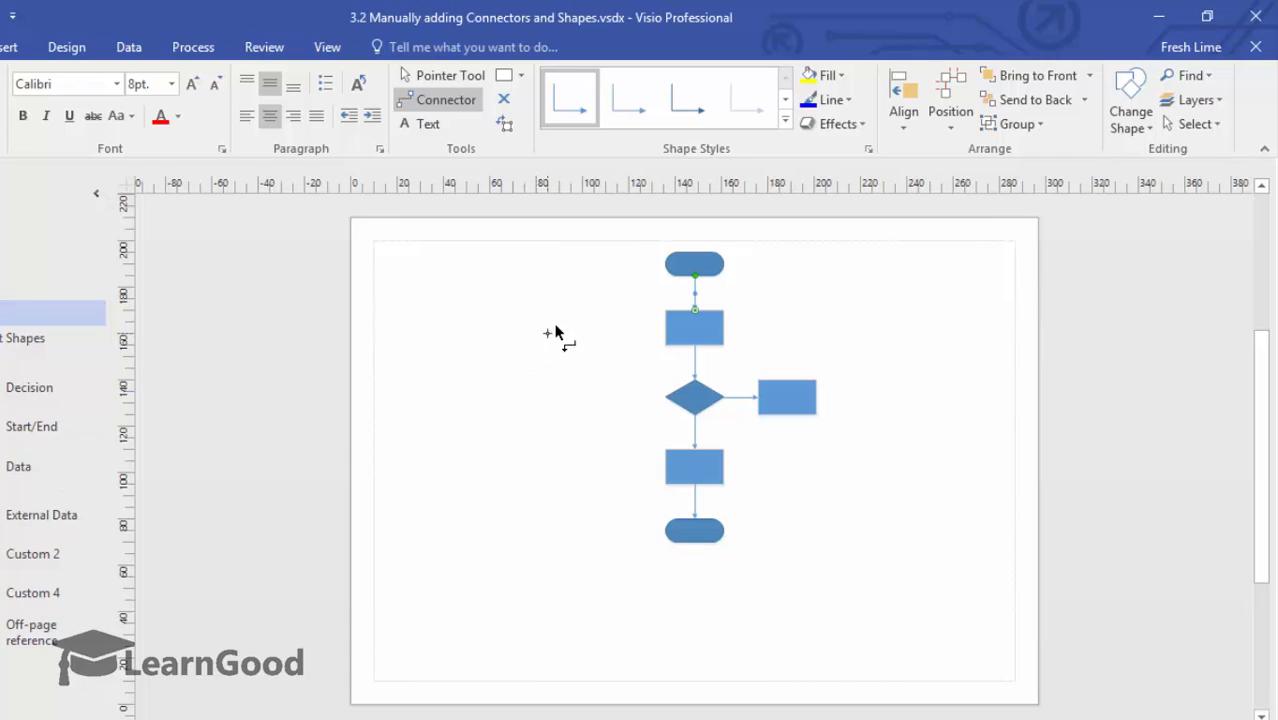
pyautogui.moveTo(550, 422)
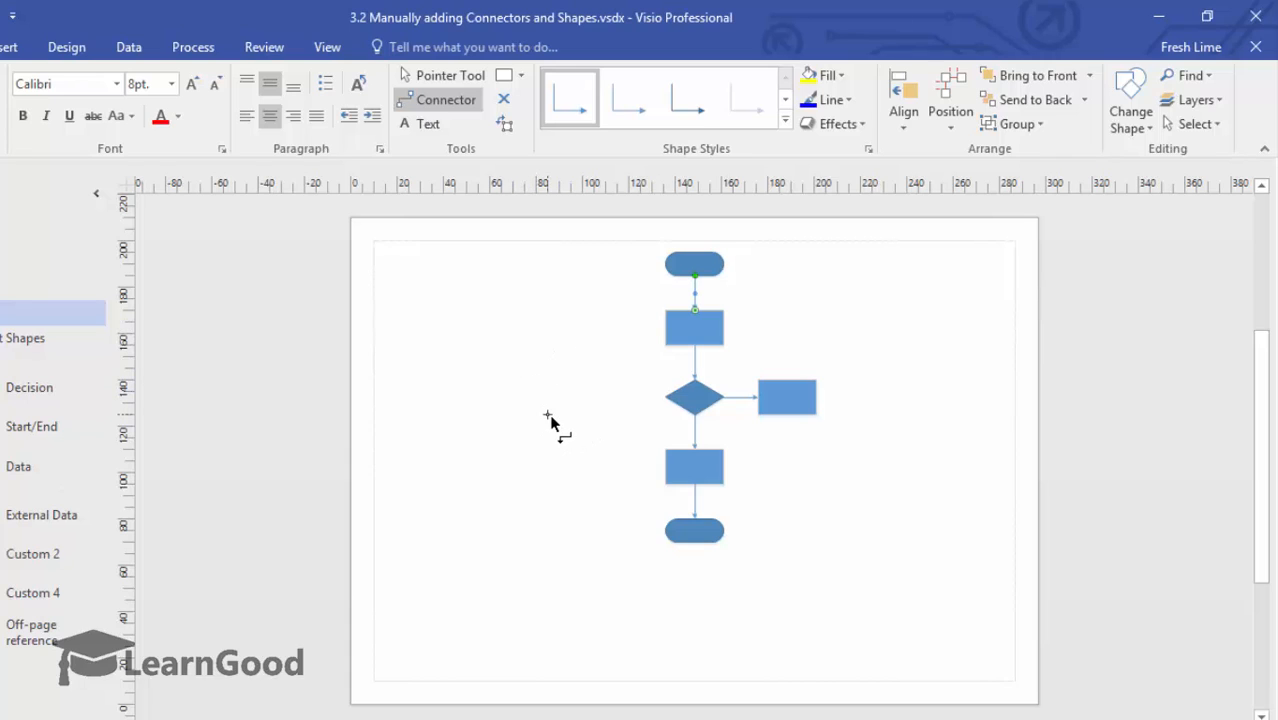
pyautogui.moveTo(838, 524)
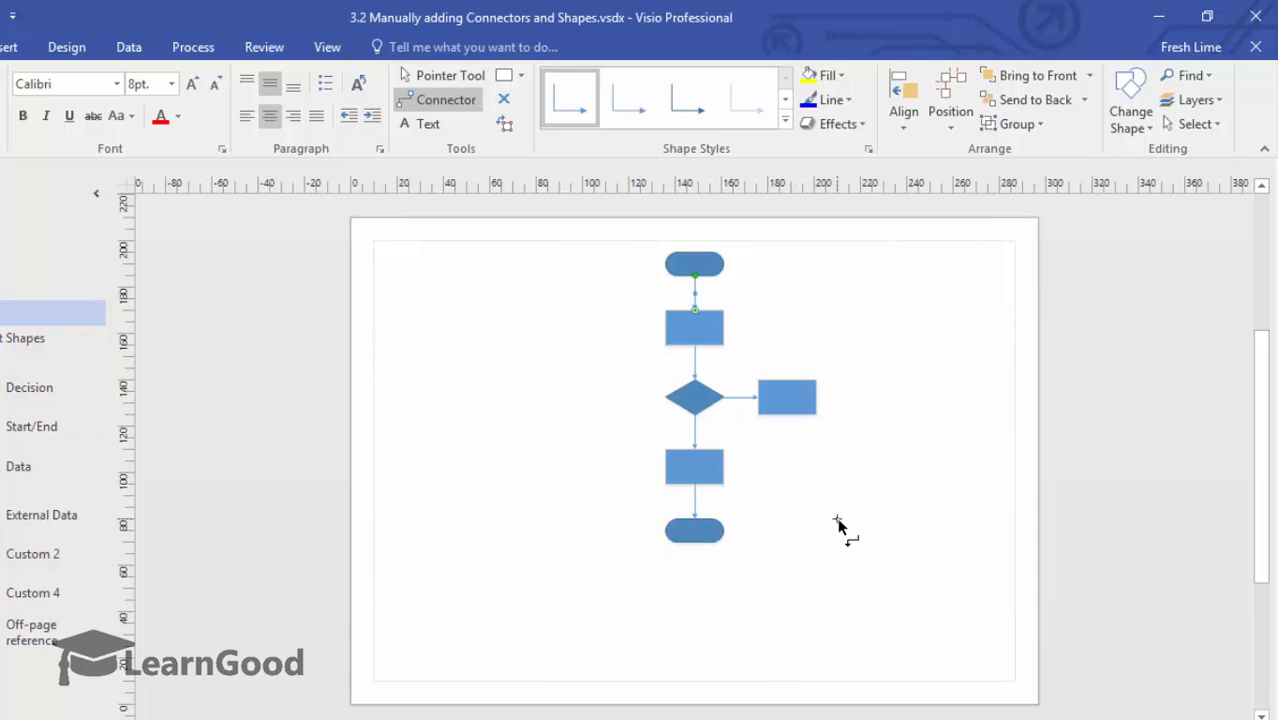
pyautogui.moveTo(876, 498)
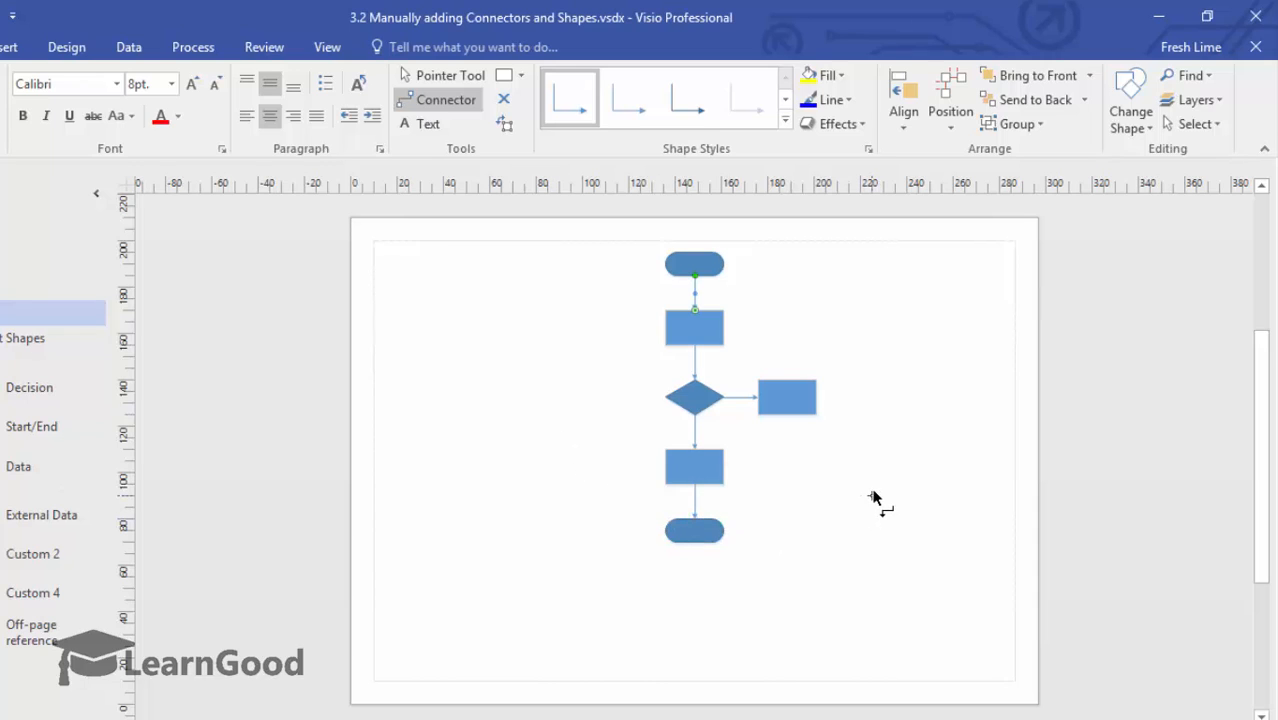
# Start a loop-back connector from the right-hand Process shape
pyautogui.click(788, 396)
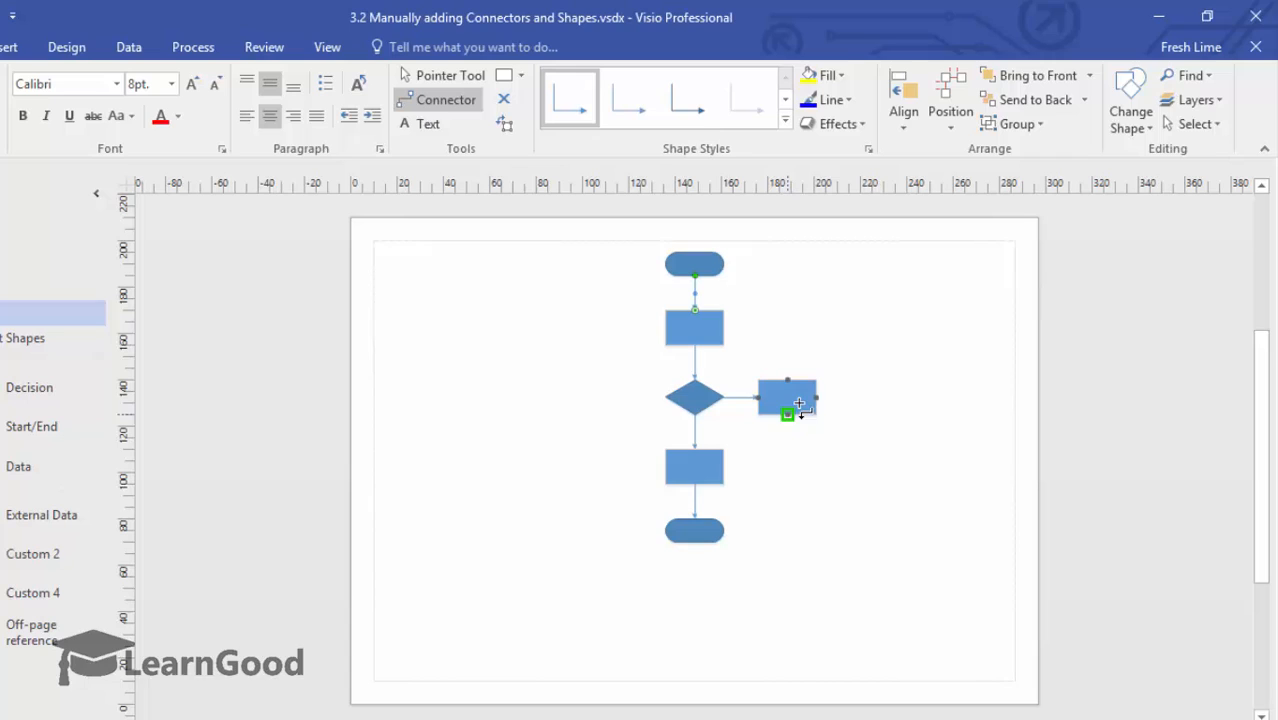